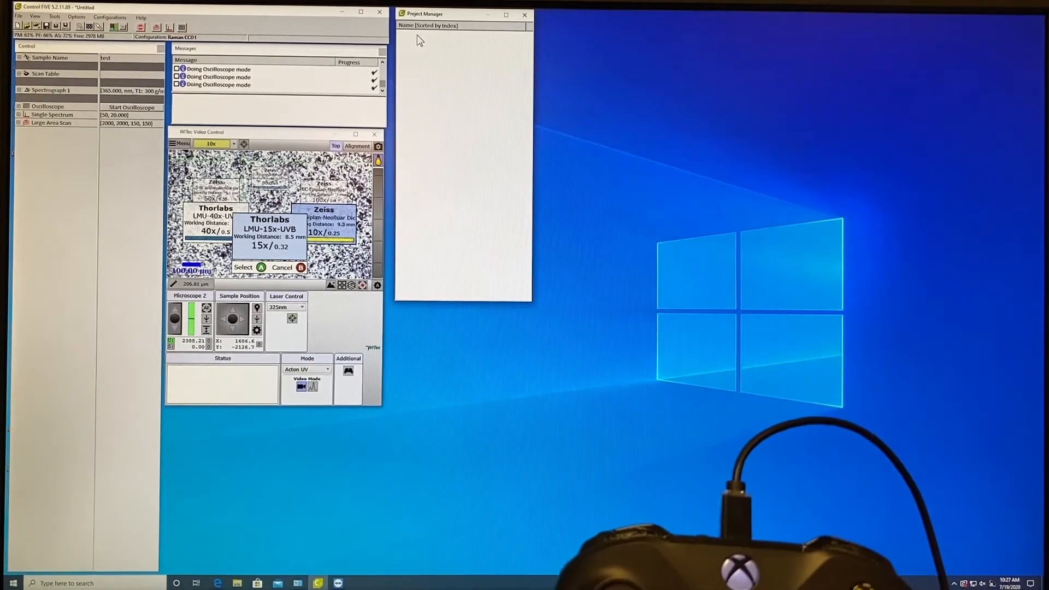
Choose the Thorlabs LMU-15x-UVB objective and start the Turn Objective Turret wizard
left_click(244, 267)
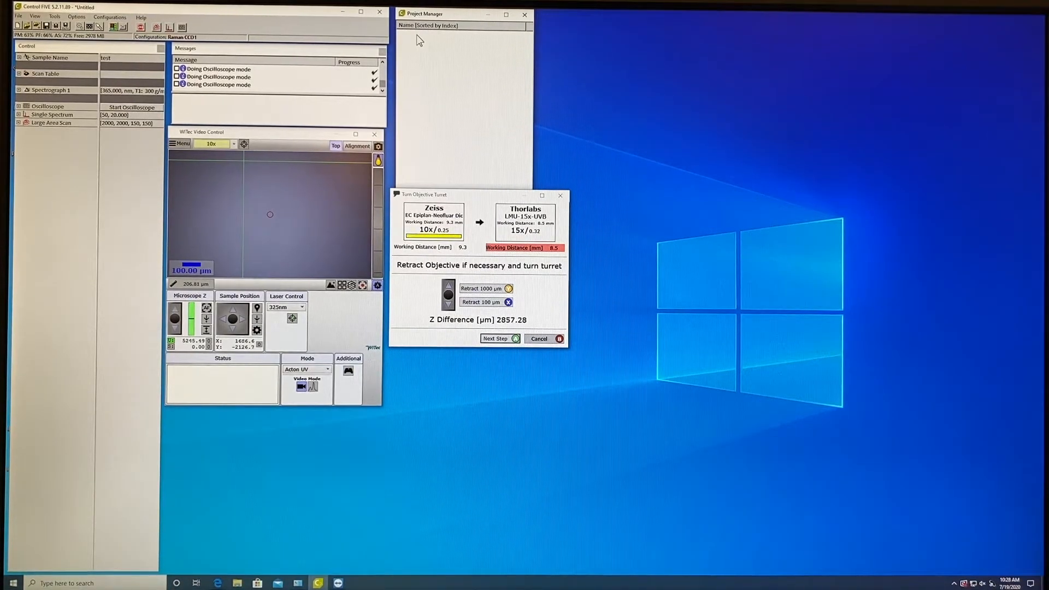
left_click(481, 302)
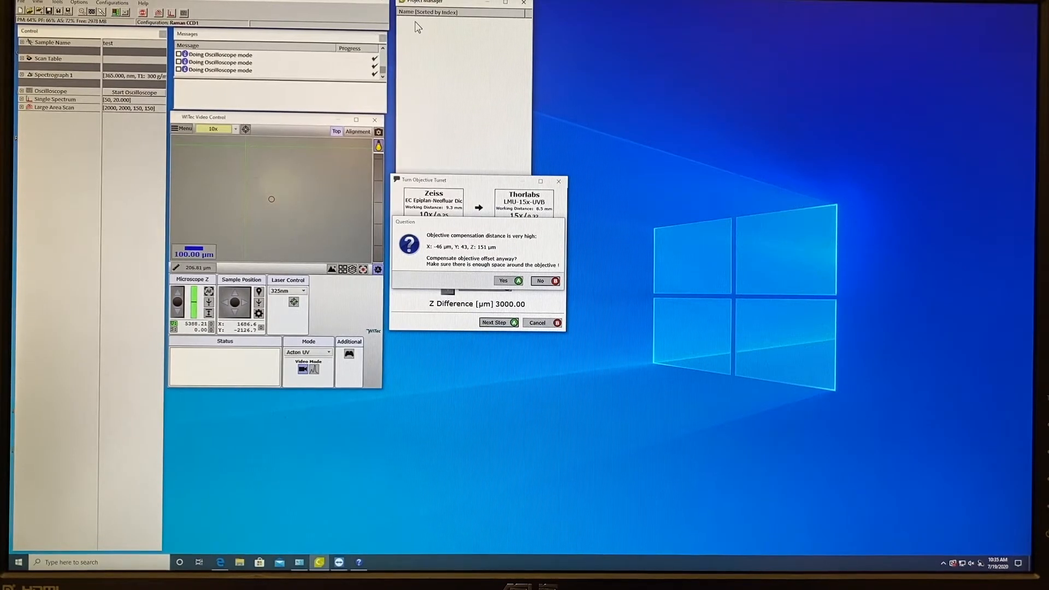
Accept the objective offset compensation and advance the turret wizard to the approach step
left_click(503, 281)
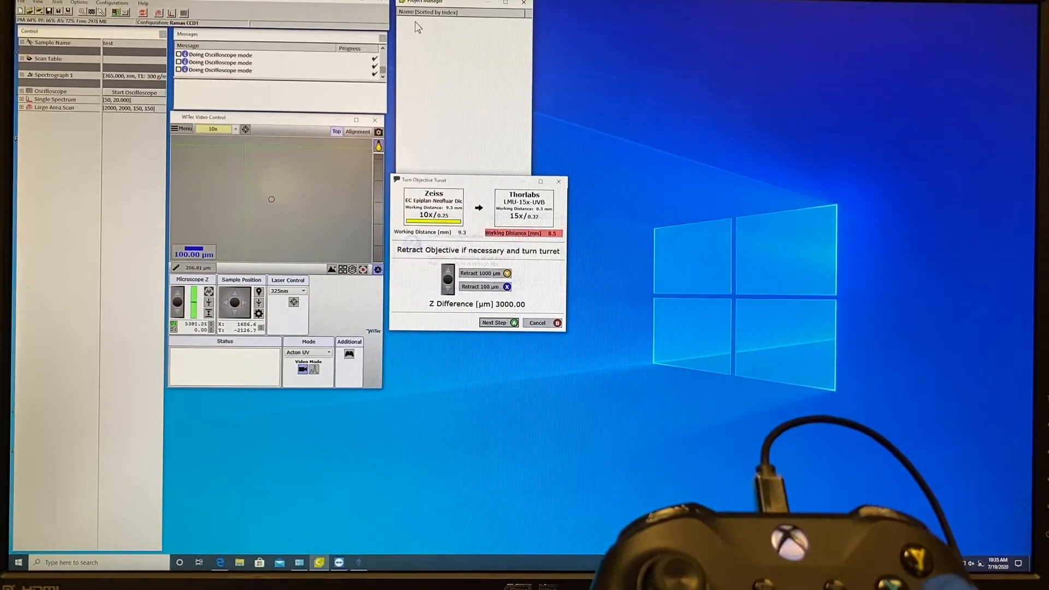
left_click(497, 322)
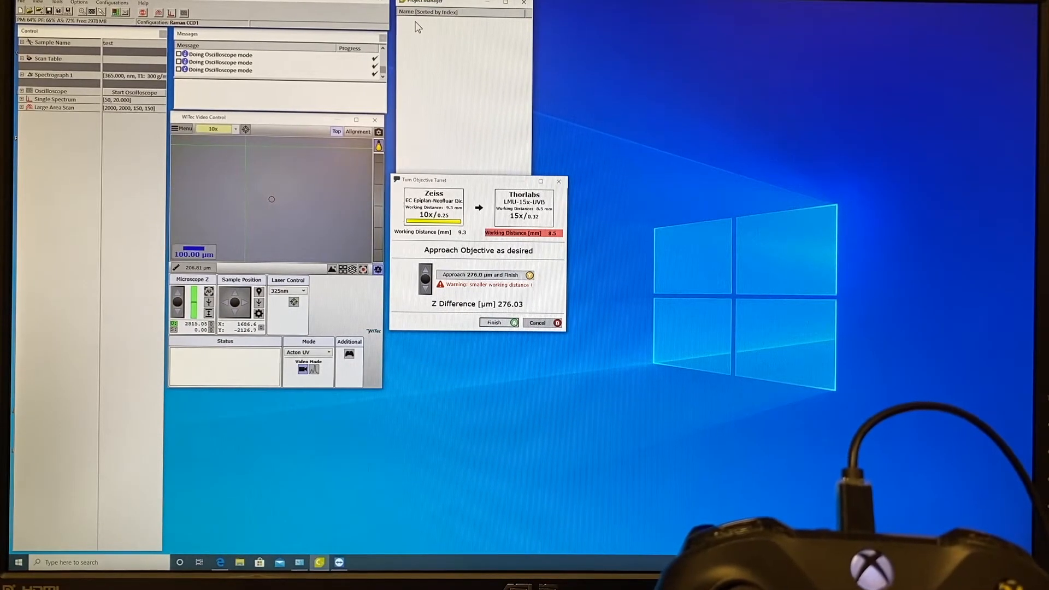
Approach 276.0 µm and finish, making the 15x objective active under Raman CCD2
left_click(496, 323)
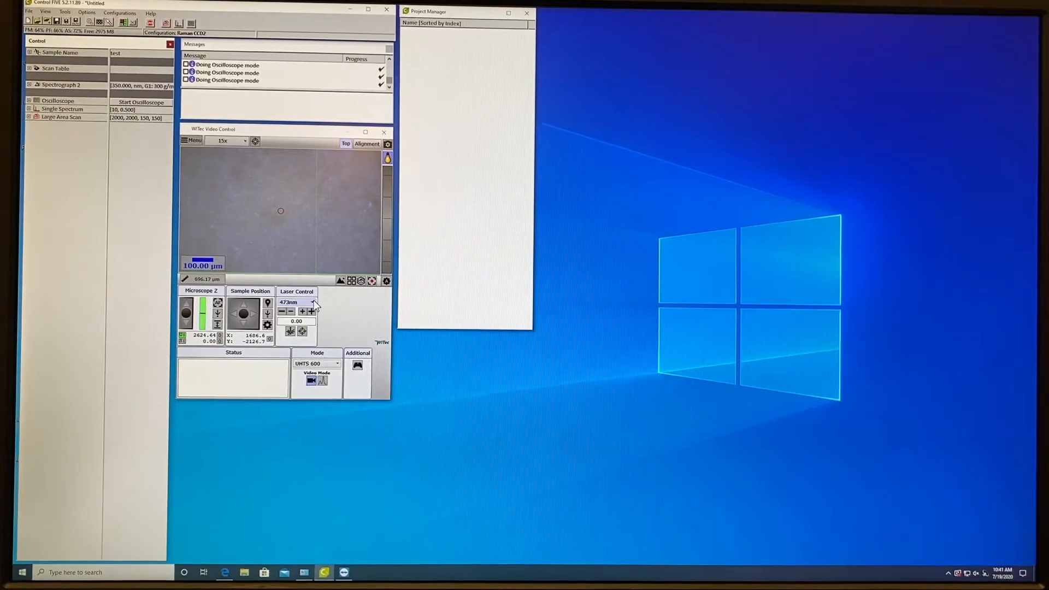
Select the 325nm laser in Laser Control so the laser coupler moves
left_click(312, 303)
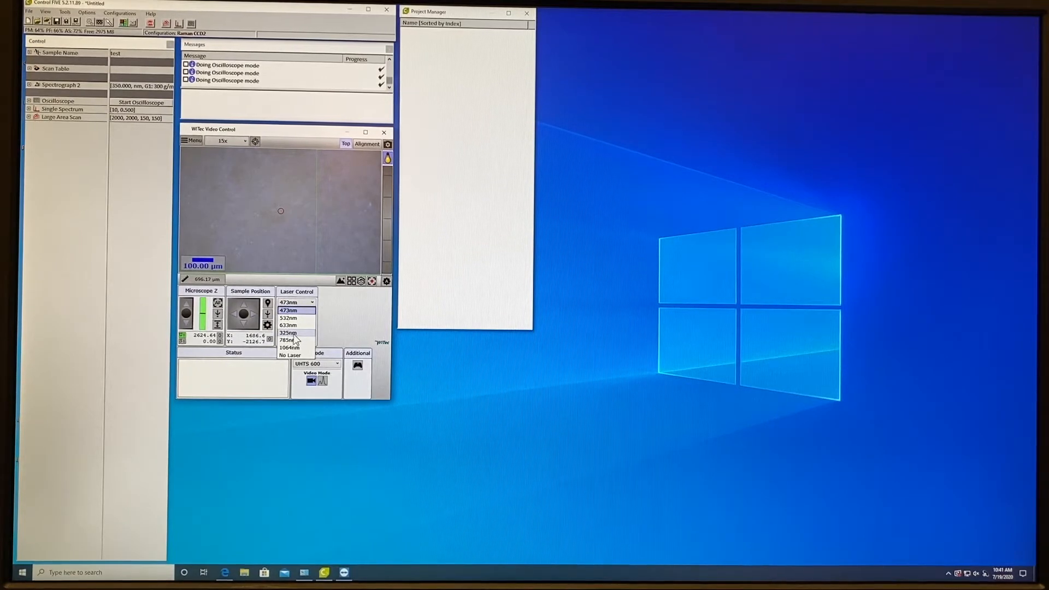
left_click(287, 310)
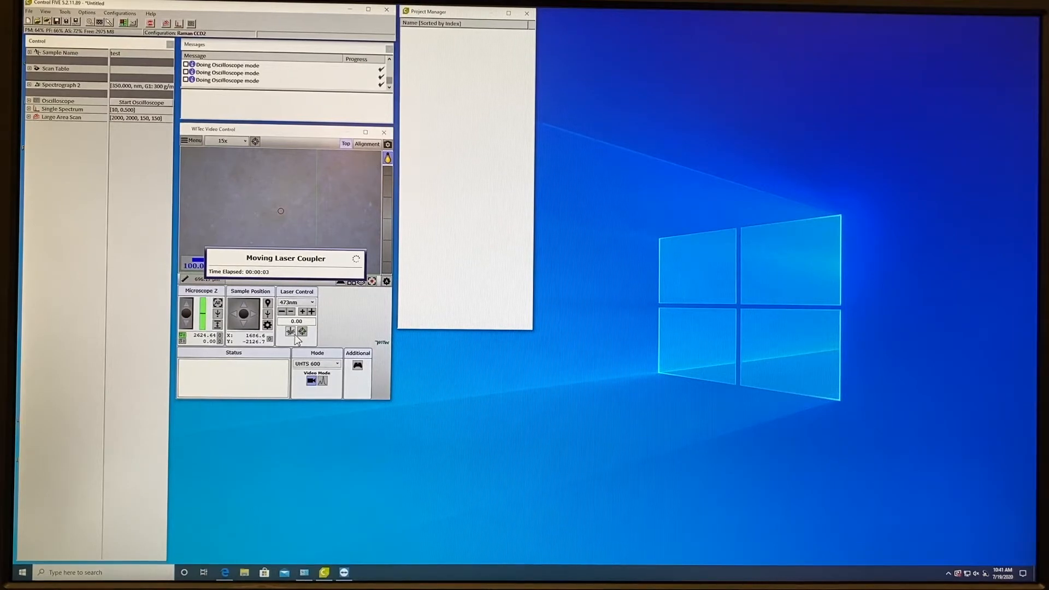
mouse_move(346, 299)
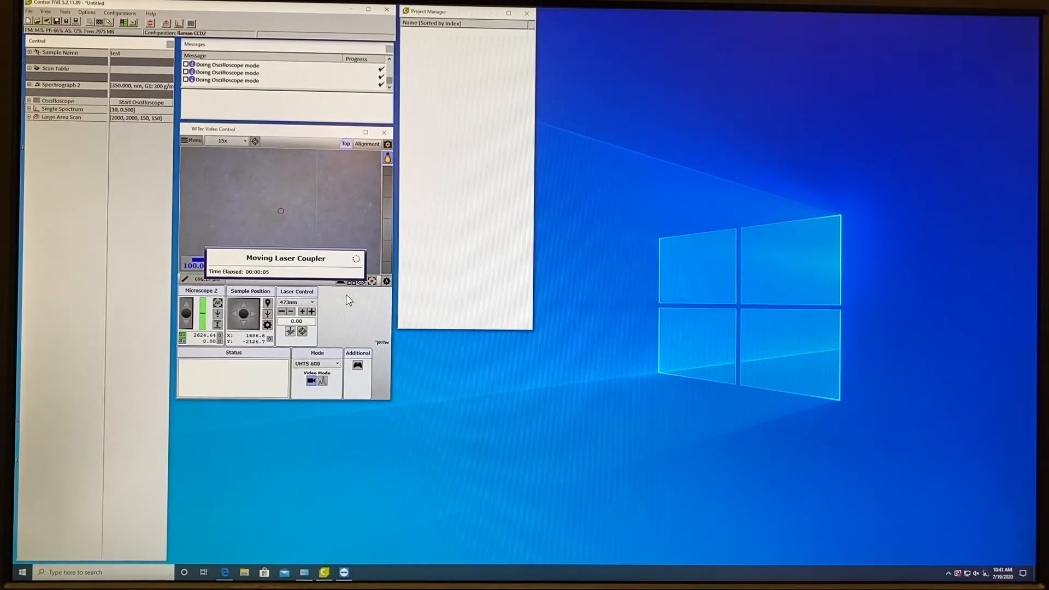
mouse_move(318, 345)
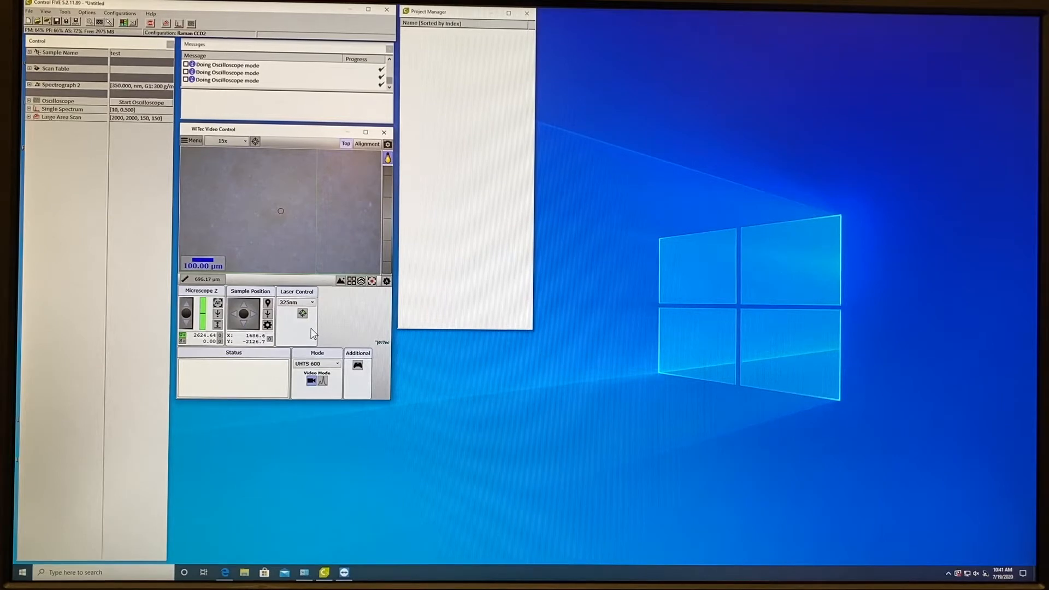
mouse_move(288, 326)
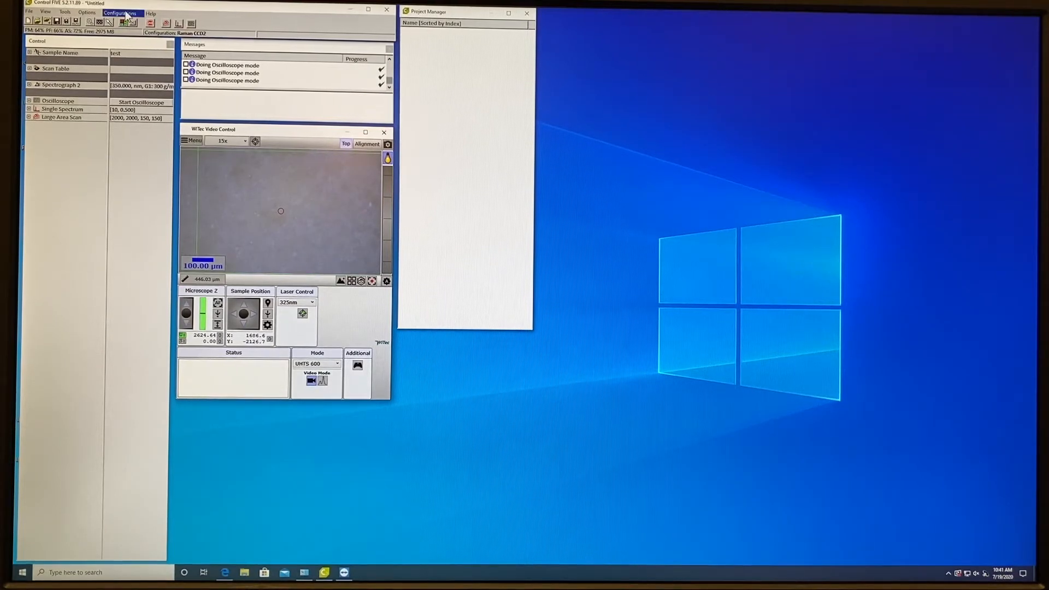
Load the Raman CCD1 configuration with Spectrograph 1 from the Configurations menu
left_click(121, 13)
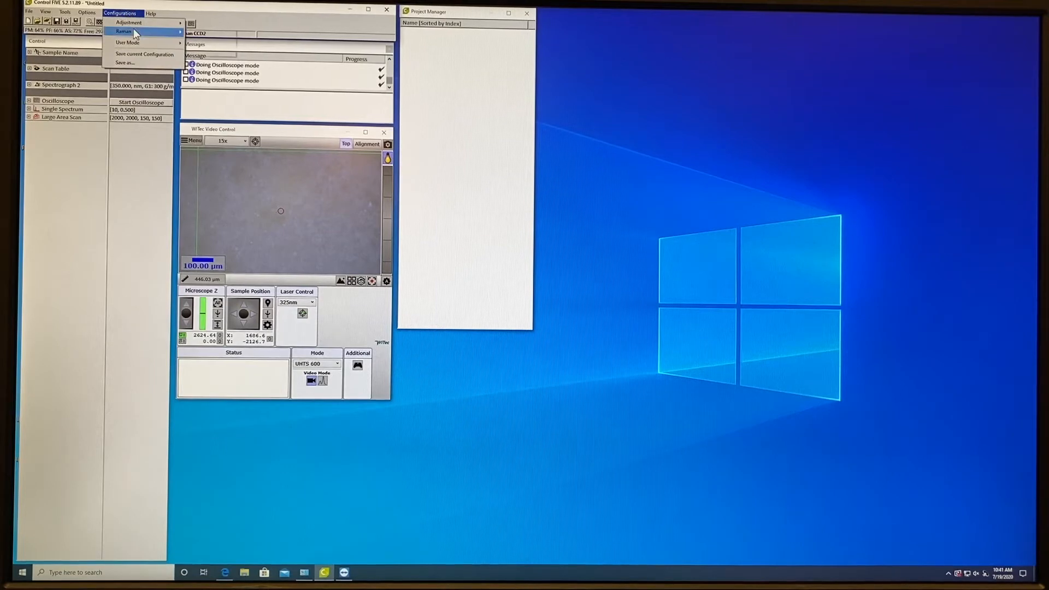
mouse_move(123, 31)
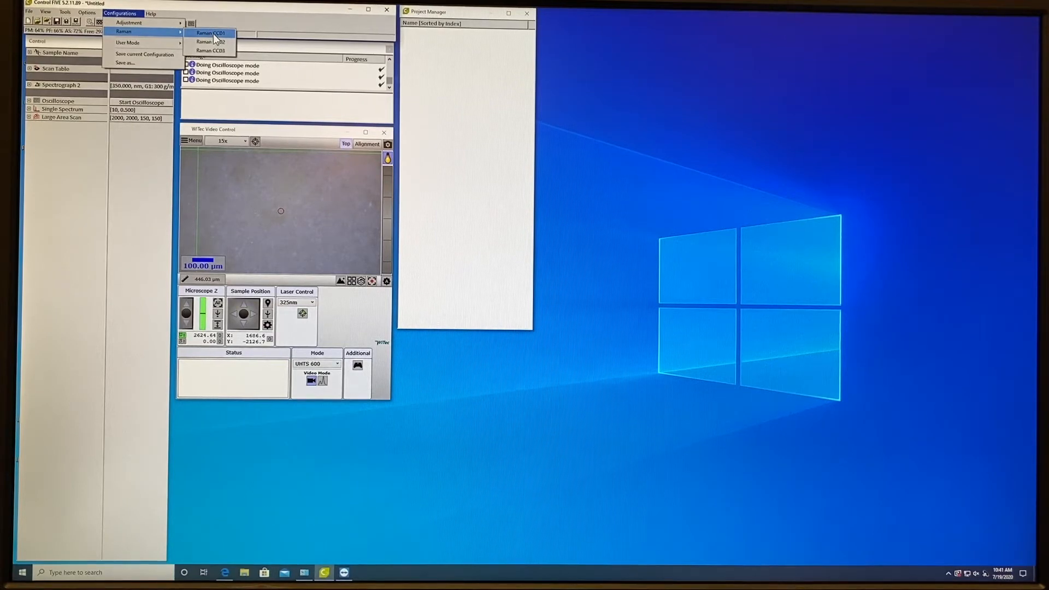
left_click(211, 32)
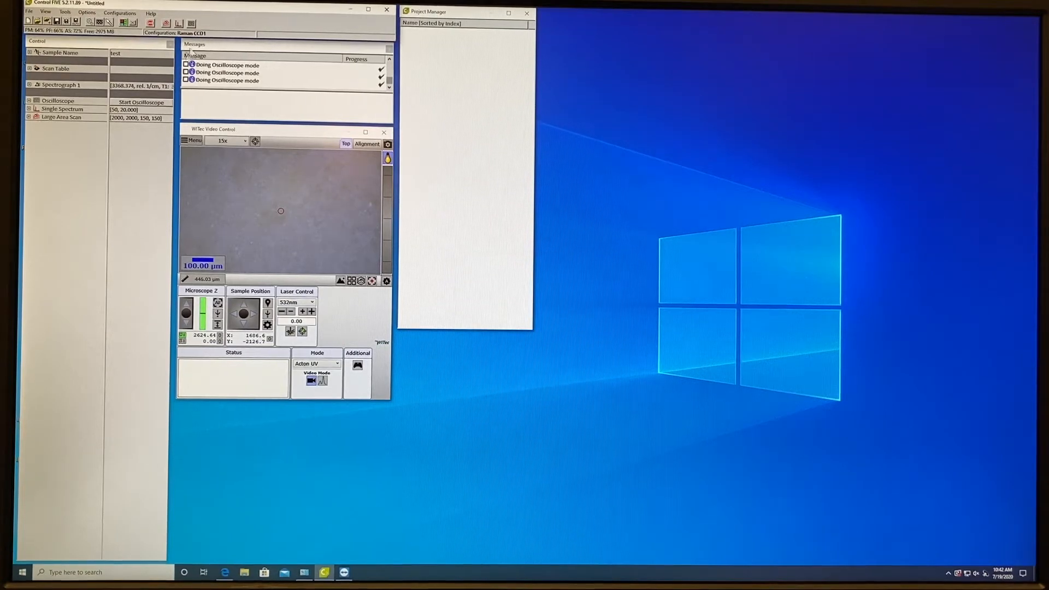
Reselect the 325nm laser for the Raman CCD1 configuration
left_click(29, 86)
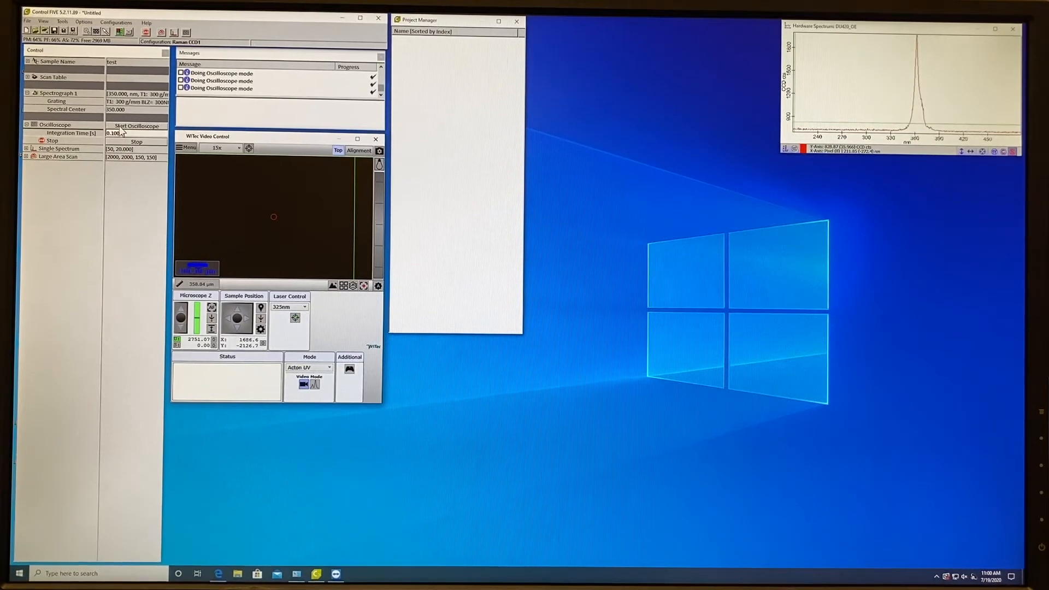
Run Oscilloscope mode and enlarge the live plot to see the GaN peak near 360 nm
left_click(137, 125)
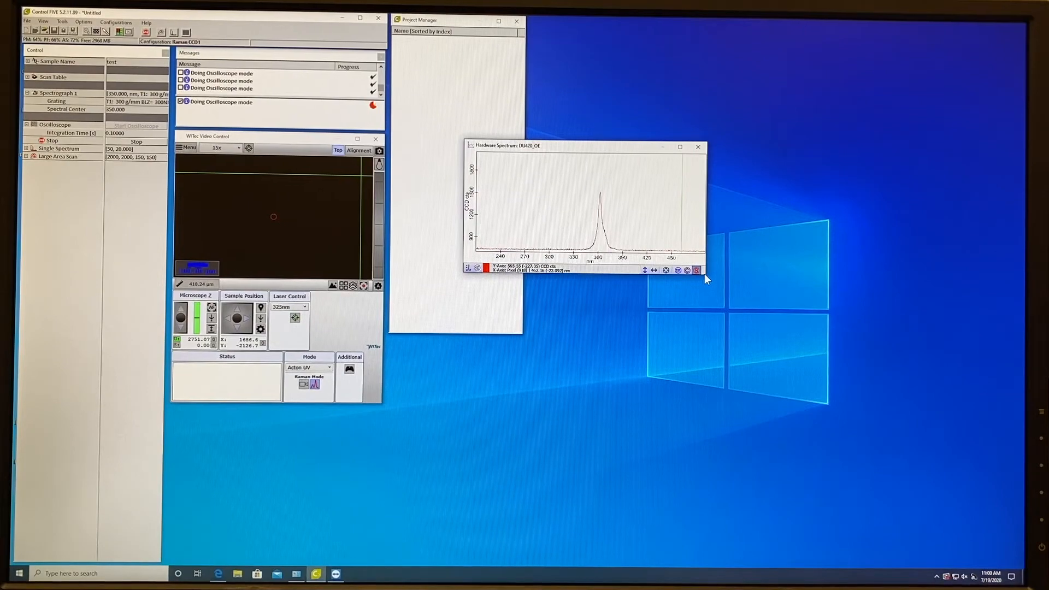
left_click_drag(703, 274, 865, 435)
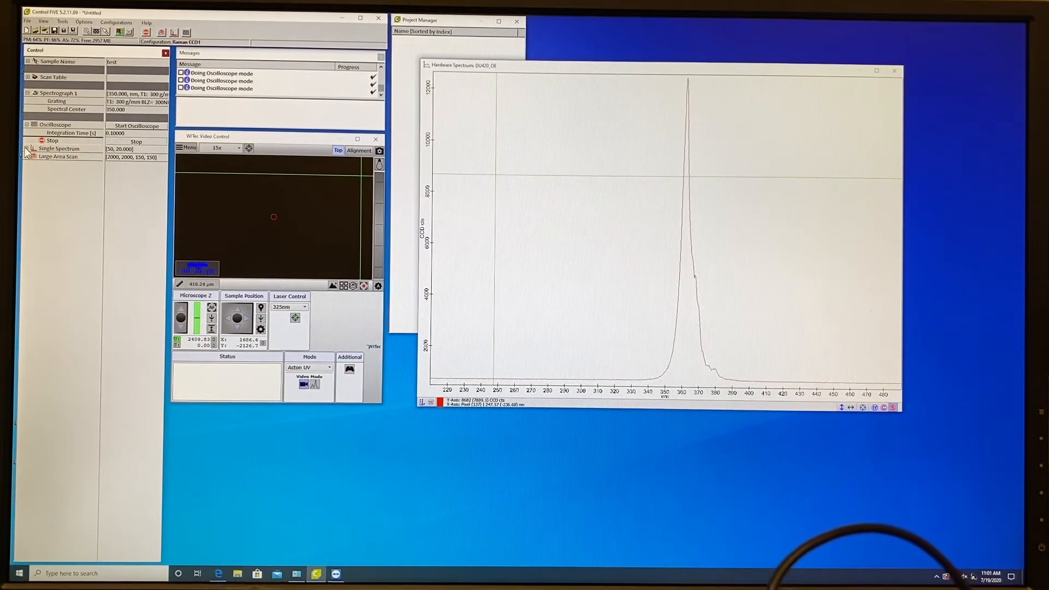
Stop the oscilloscope and acquire an accumulated single spectrum into the project
left_click(28, 149)
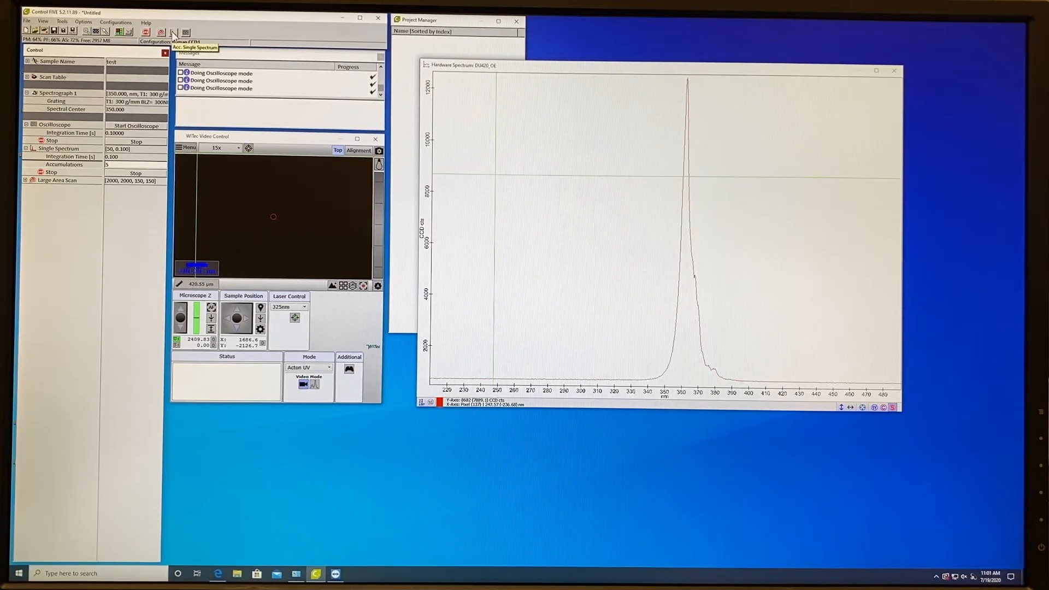
left_click(174, 32)
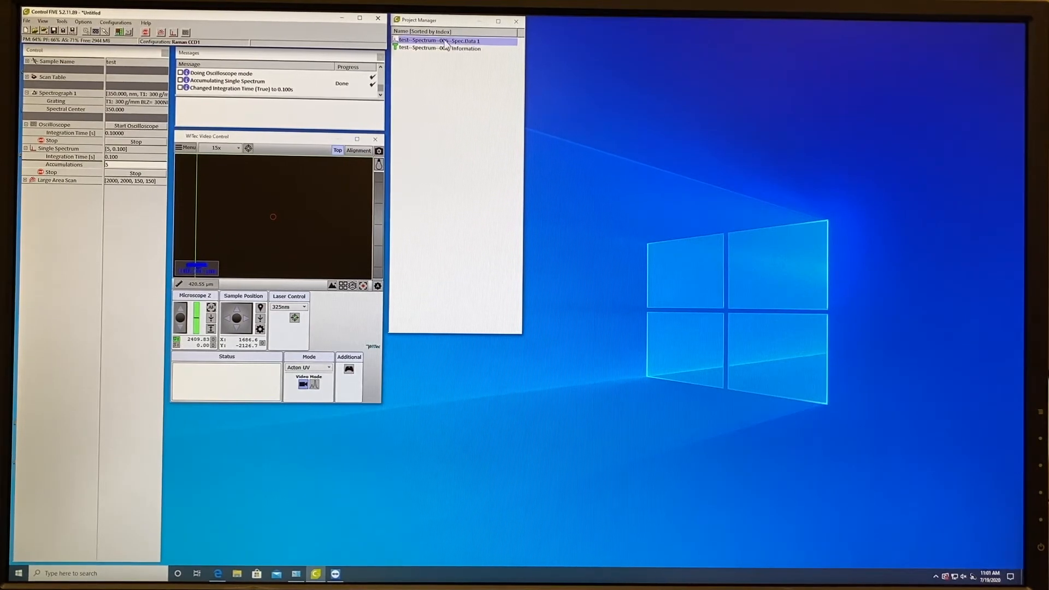
Open test-Spectrum-006-Spec.Data 1 from the Project Manager in its own plot window
double_click(438, 40)
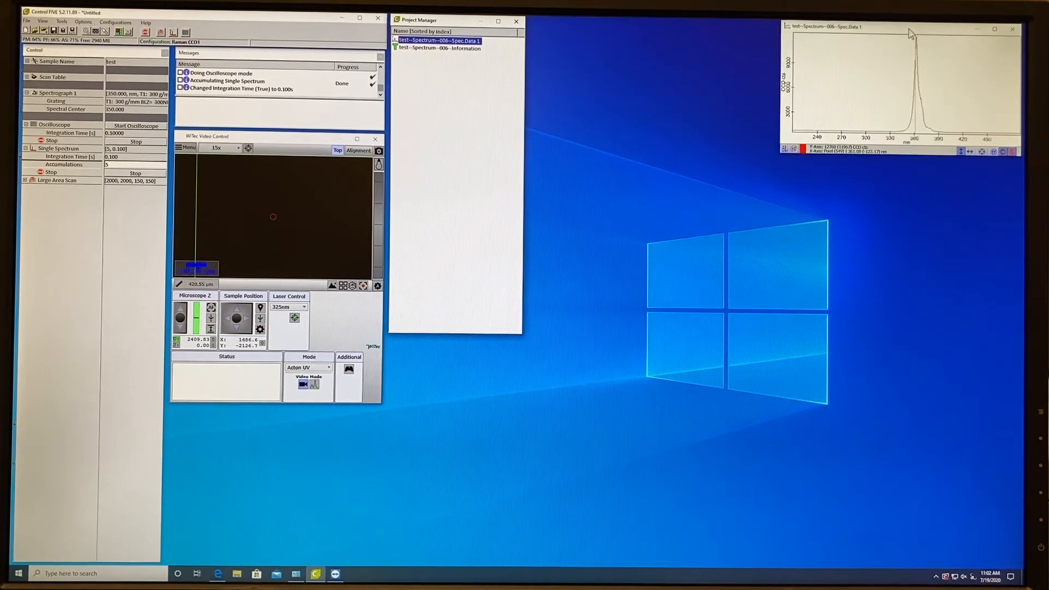
double_click(440, 47)
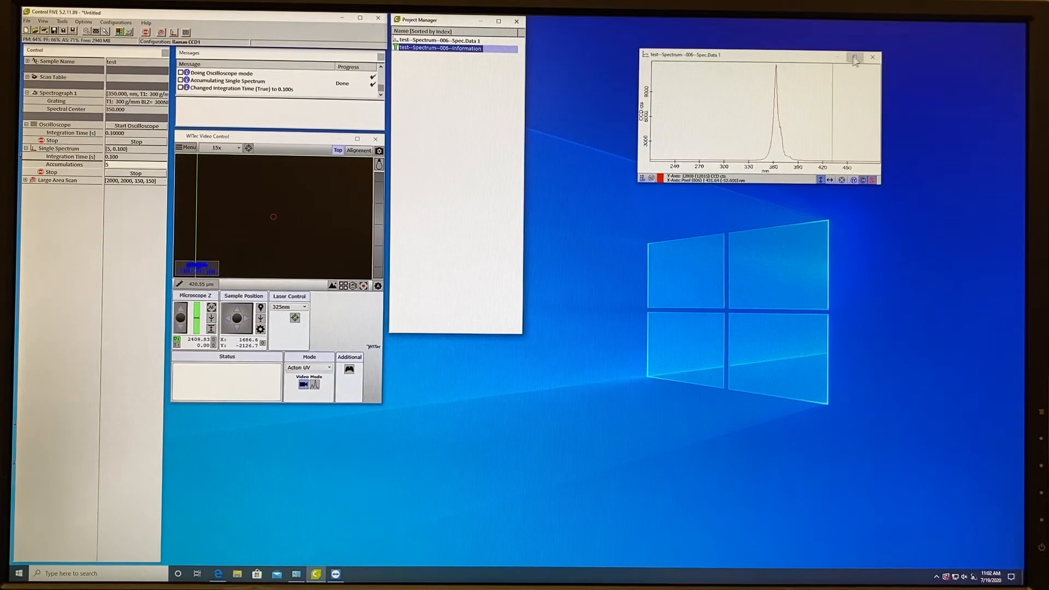
Start Save Project and browse up to the Core Lab folder on the data drive
left_click(26, 22)
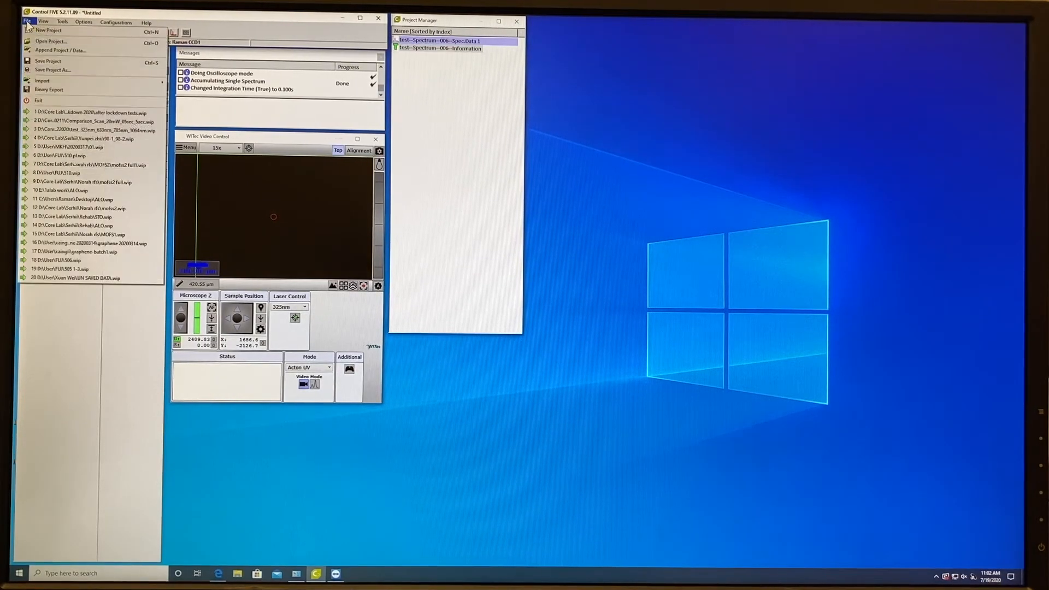
mouse_move(47, 62)
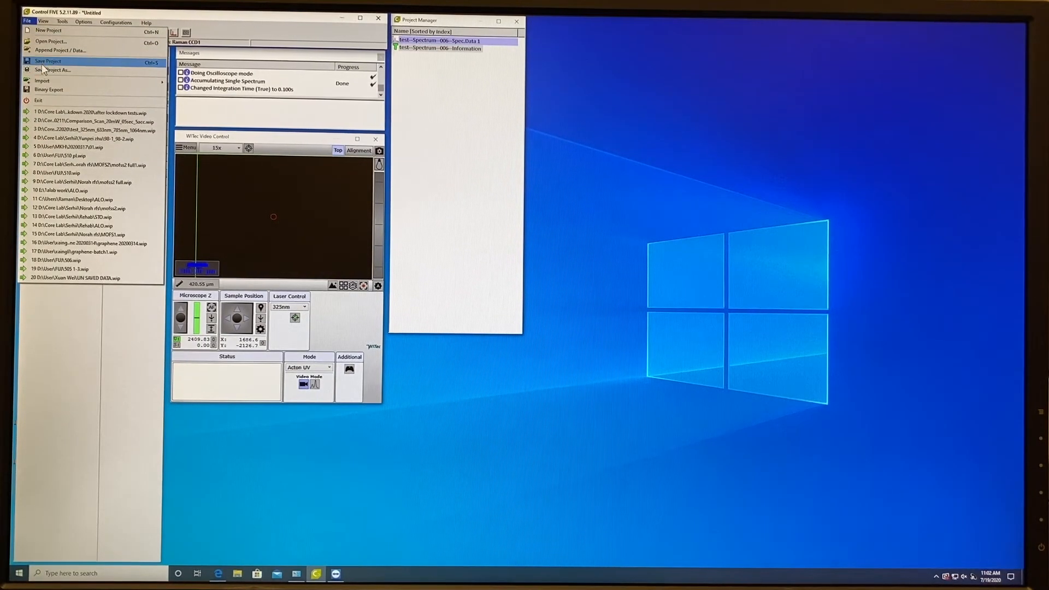
left_click(52, 70)
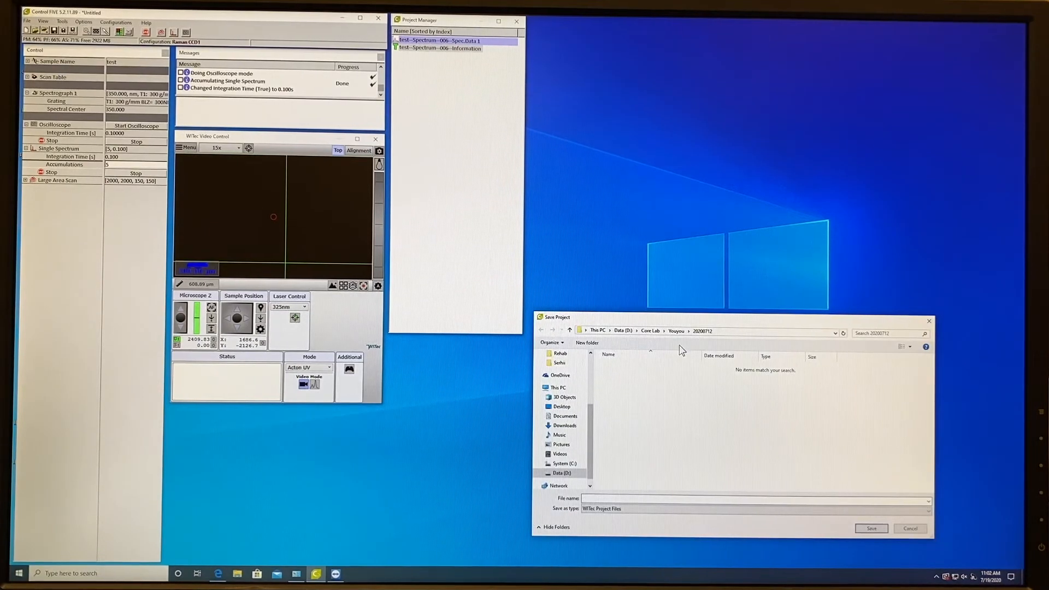
left_click(649, 330)
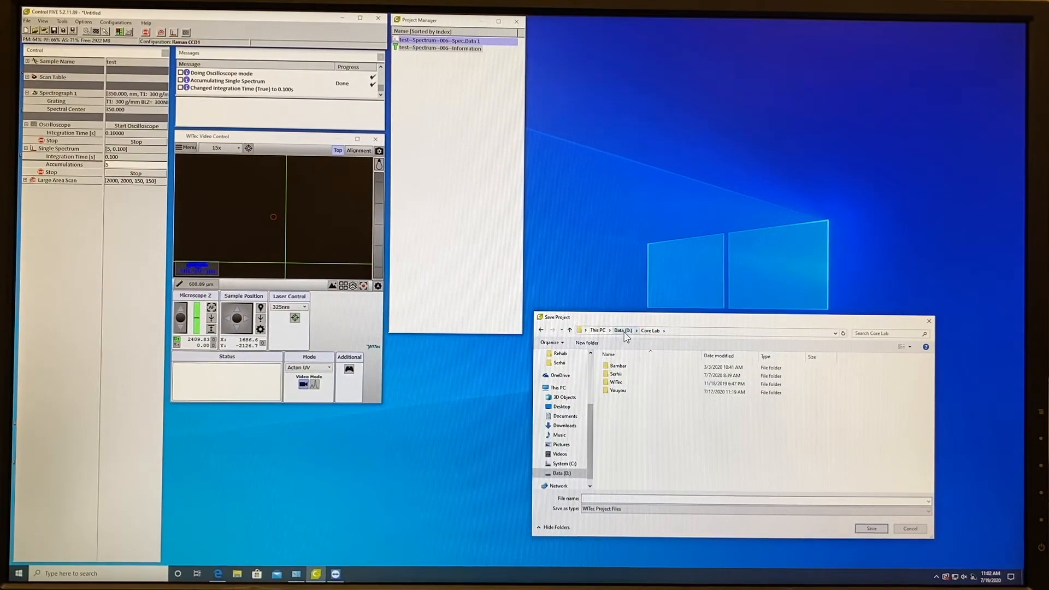
left_click(622, 331)
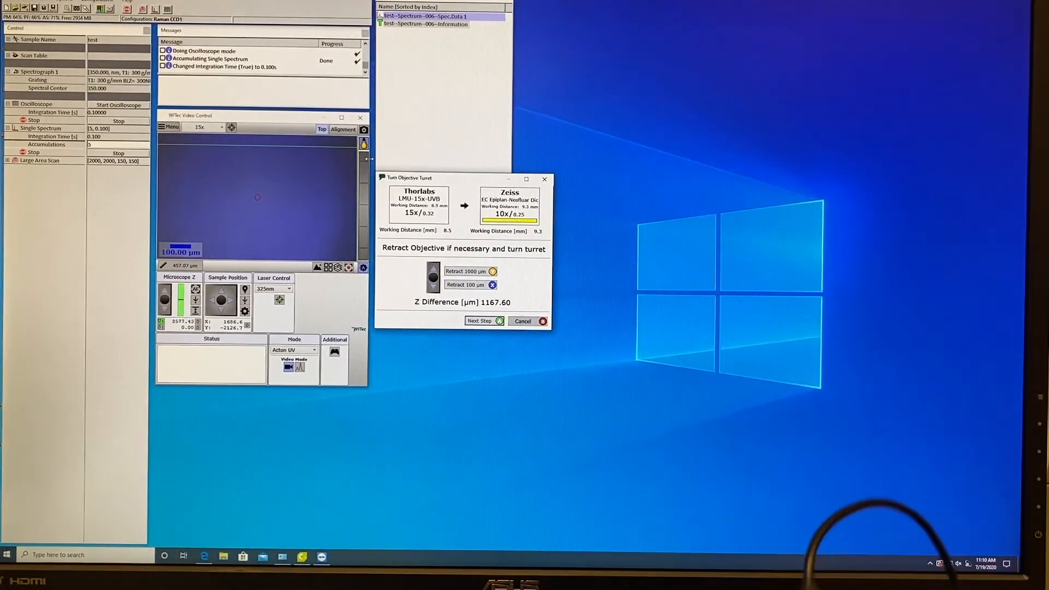
Retract the objective by 1000 µm twice to reach a 4000 µm Z difference and continue
left_click(470, 271)
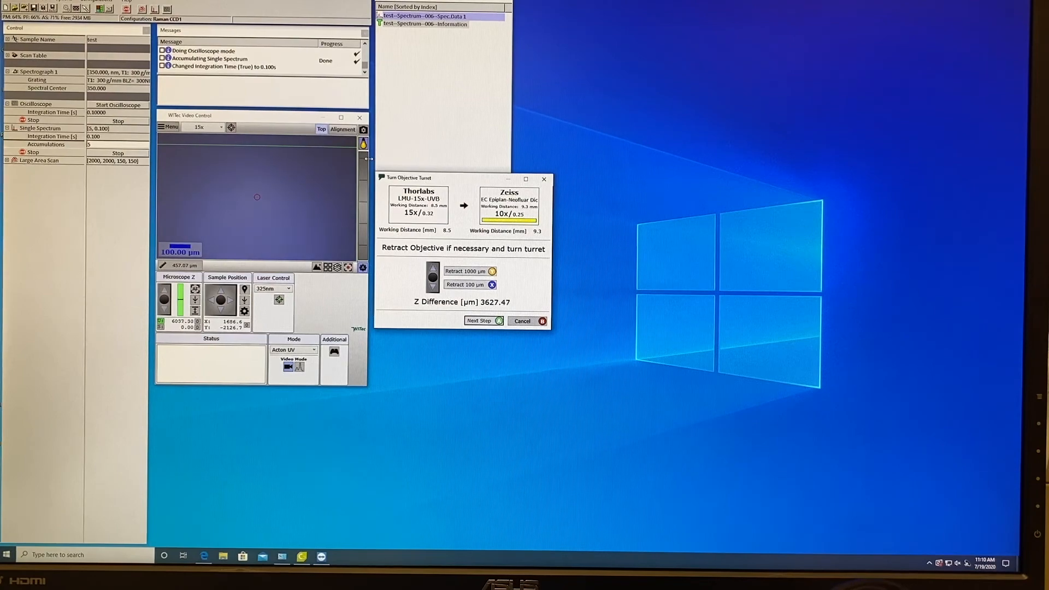
left_click(470, 284)
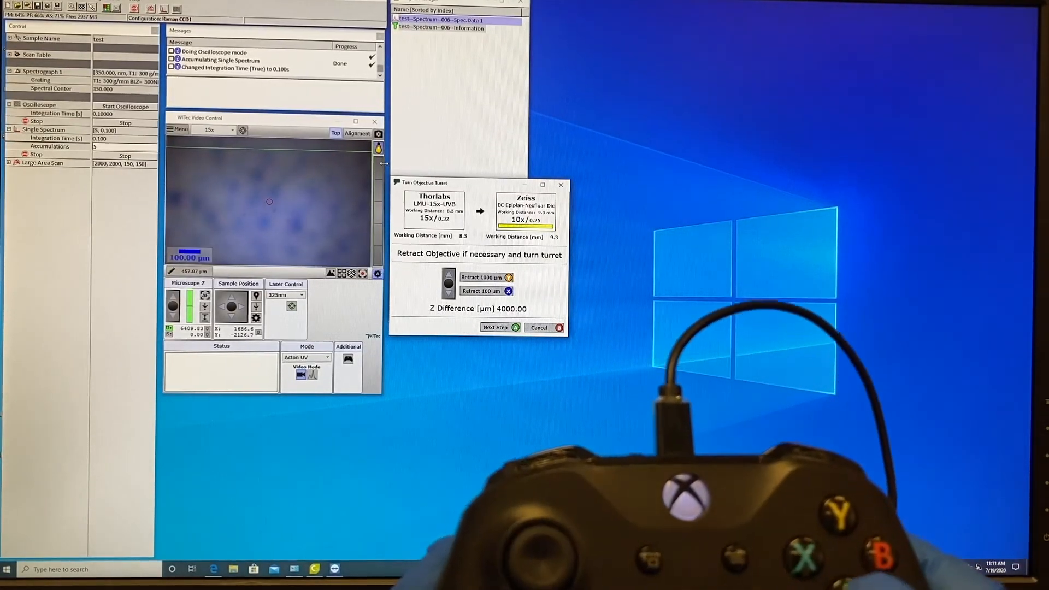
left_click(499, 327)
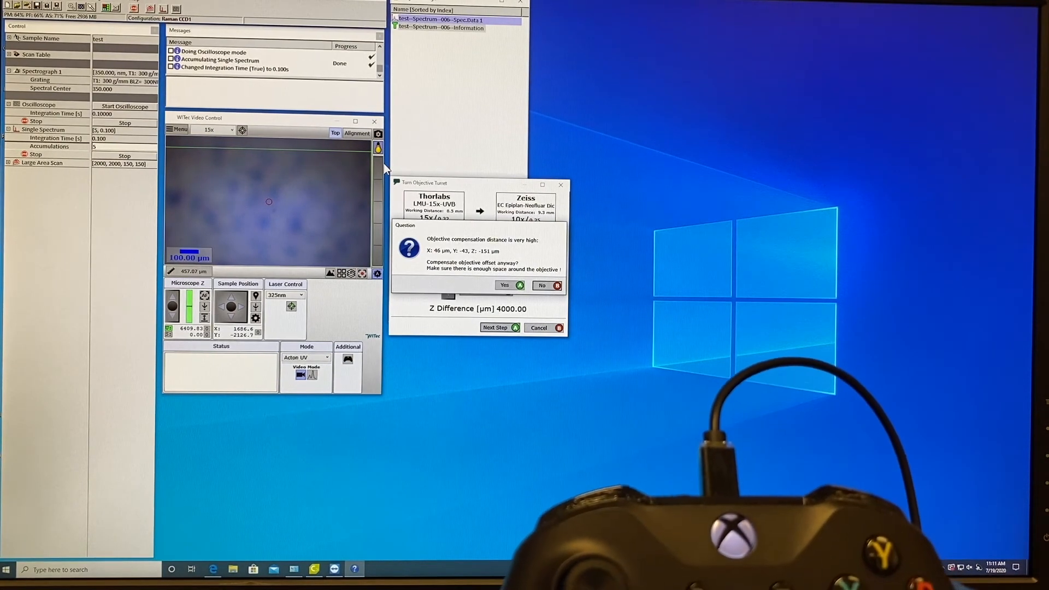
Answer the objective-offset compensation prompt so the turret finishes on the 10x objective
left_click(505, 285)
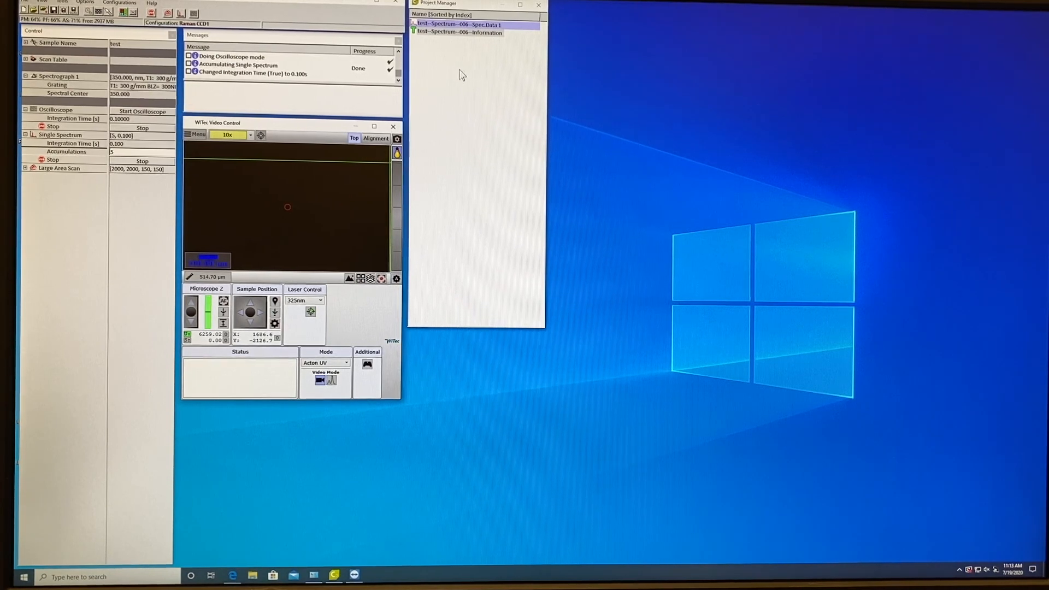
Delete the two test spectrum entries from the Project Manager, confirming the deletion
left_click(459, 32)
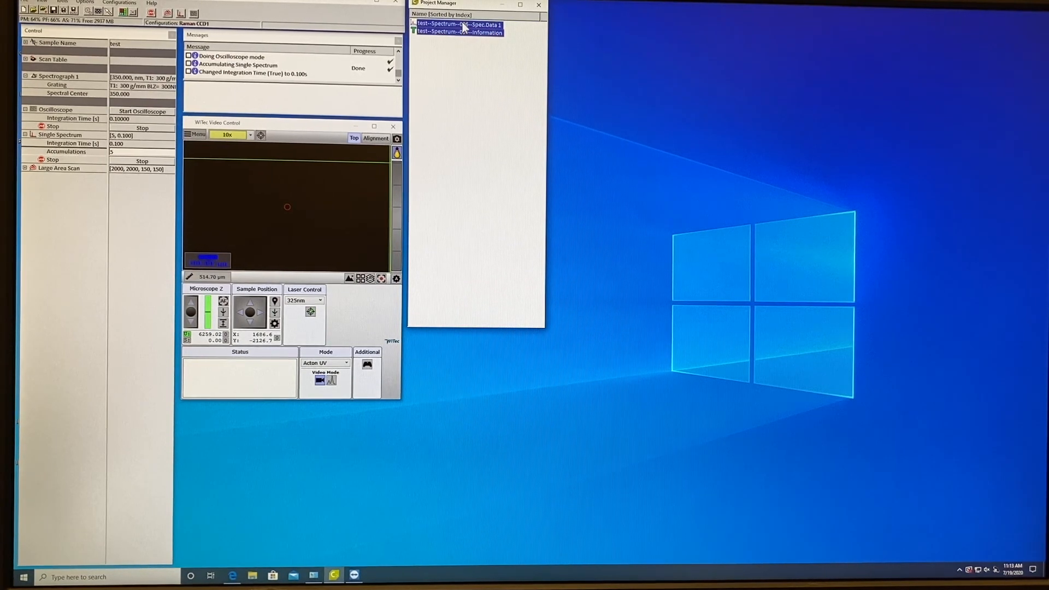
mouse_move(460, 25)
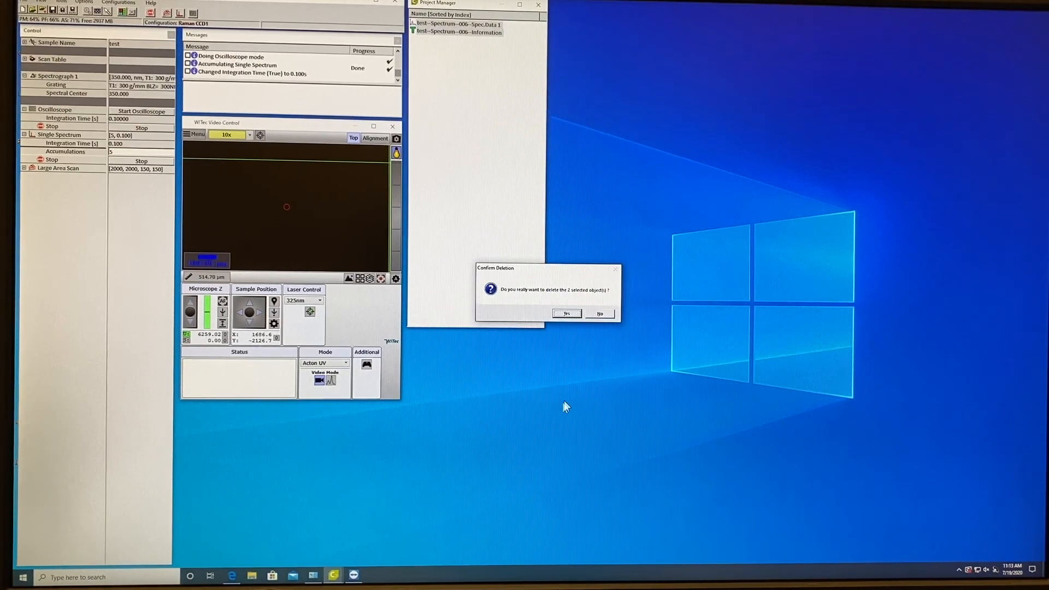
left_click(566, 314)
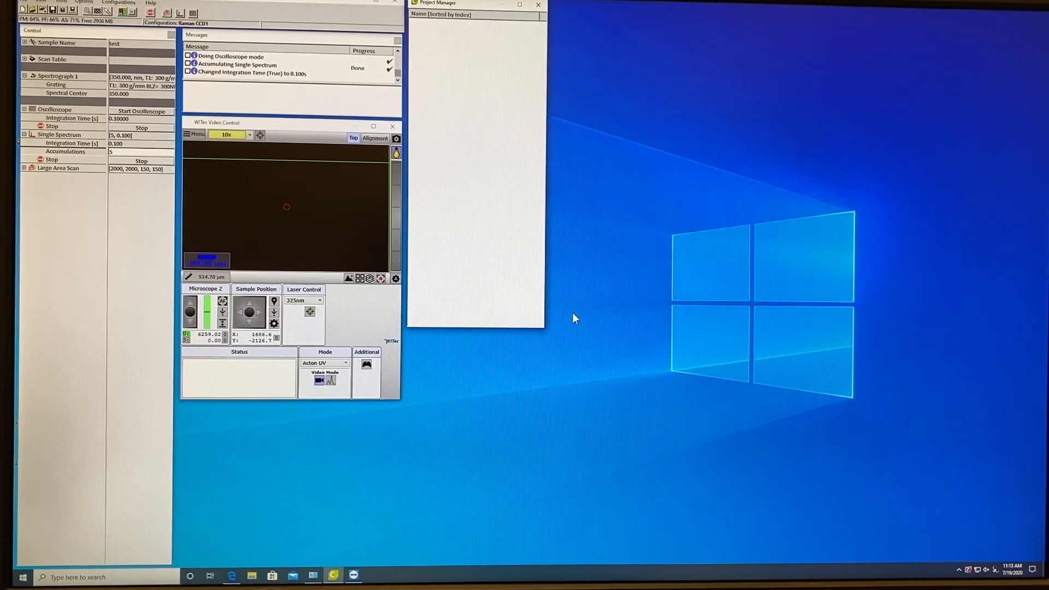